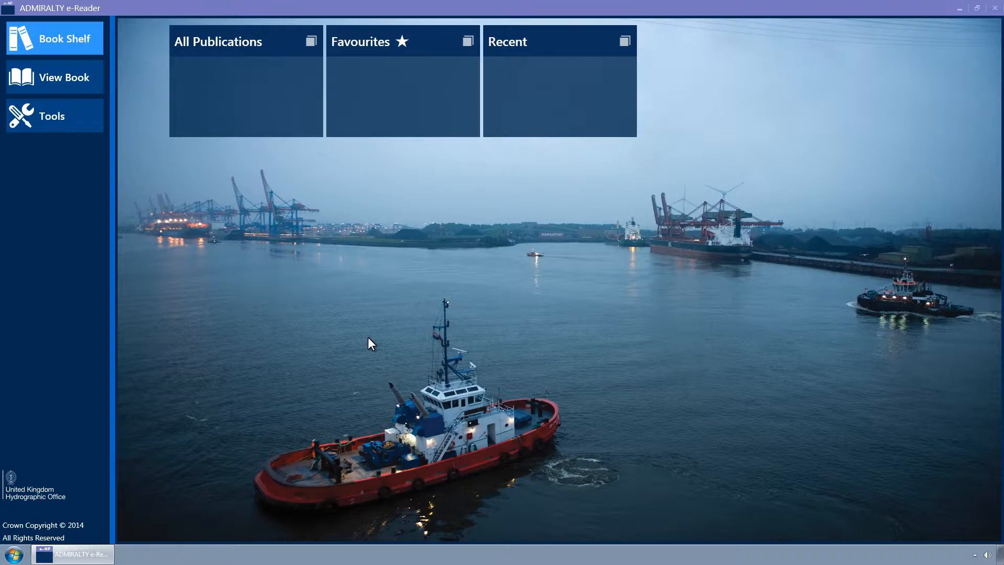
- Show the Tools area with the NMs and Permits, e-NPs, User Settings, Activation and Certificate tiles
{"action": "left_click", "coordinate": [54, 116]}
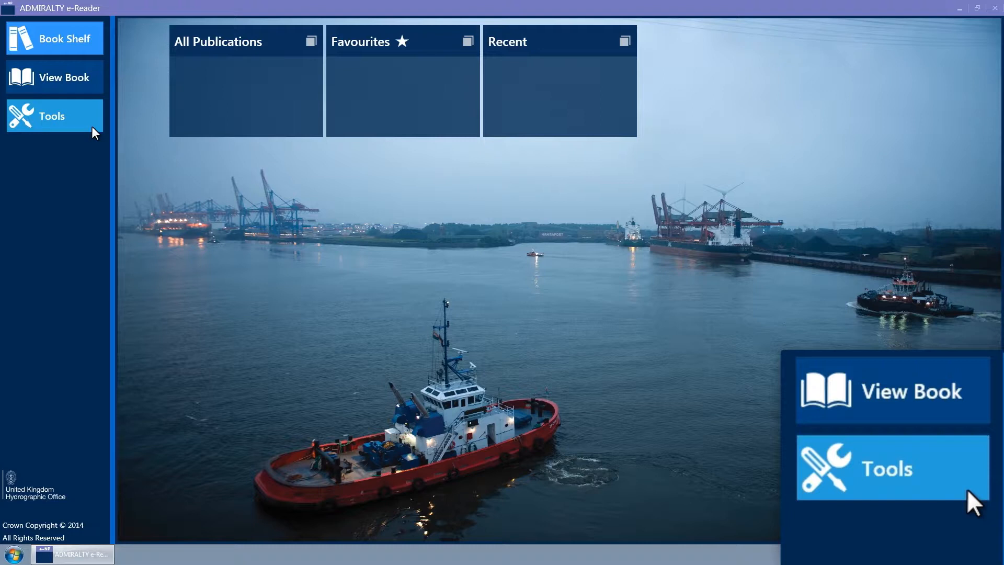
{"action": "left_click", "coordinate": [892, 467]}
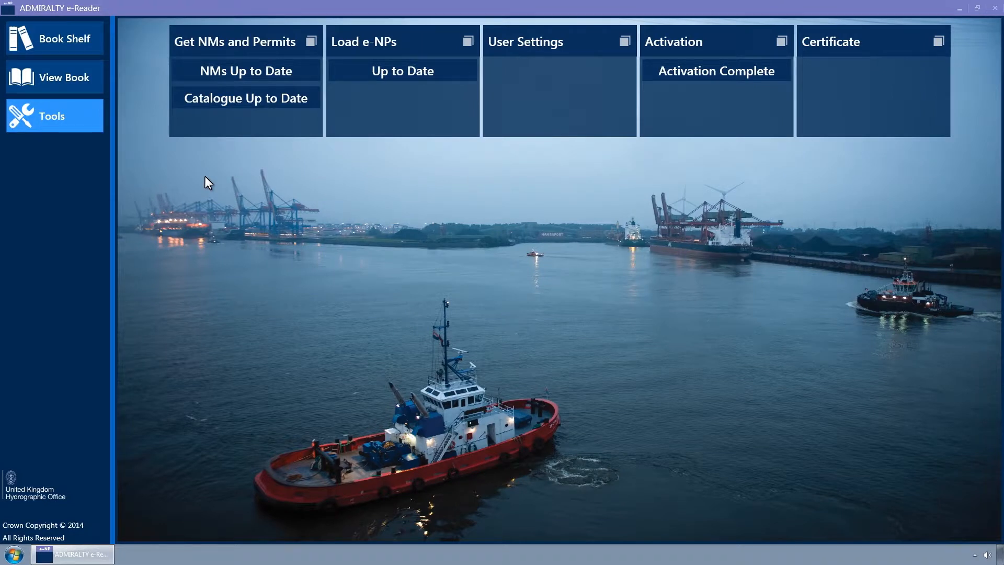
{"action": "mouse_move", "coordinate": [378, 157]}
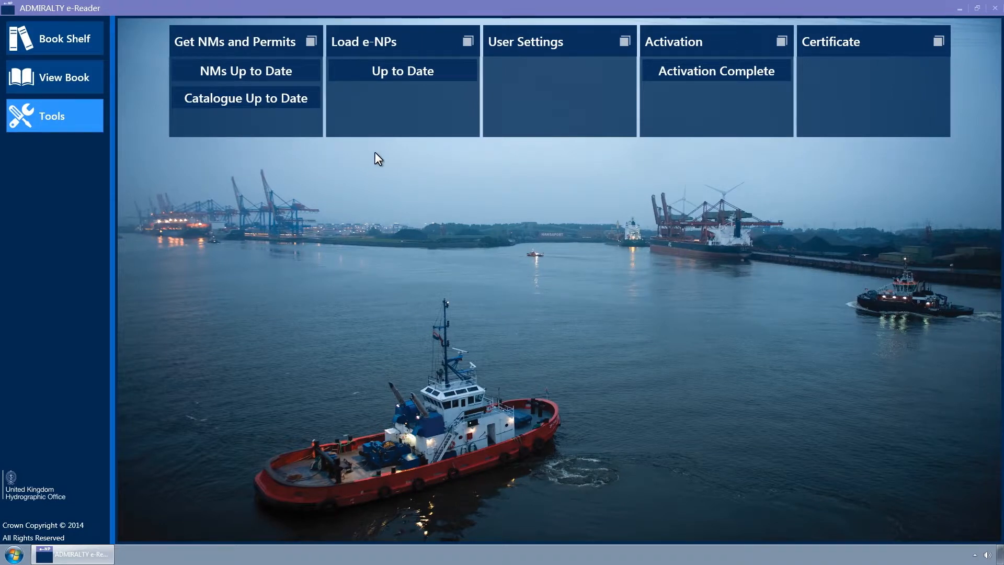
{"action": "mouse_move", "coordinate": [520, 167]}
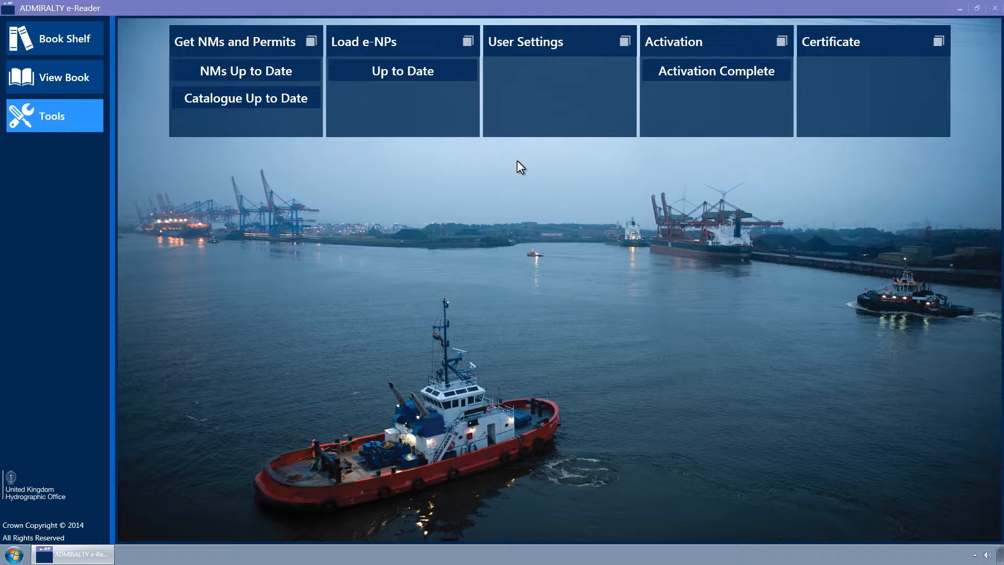
{"action": "mouse_move", "coordinate": [534, 57]}
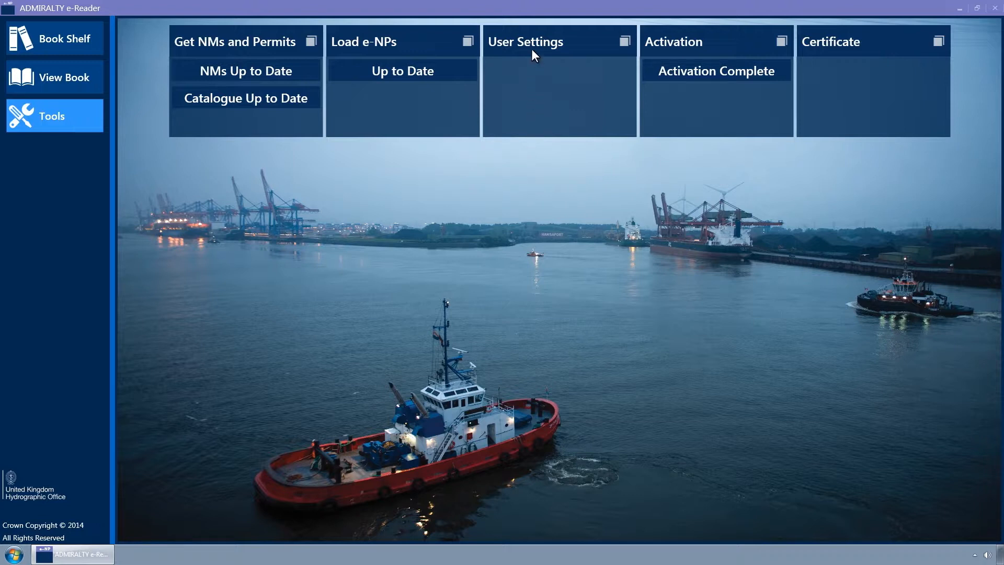
{"action": "mouse_move", "coordinate": [534, 54]}
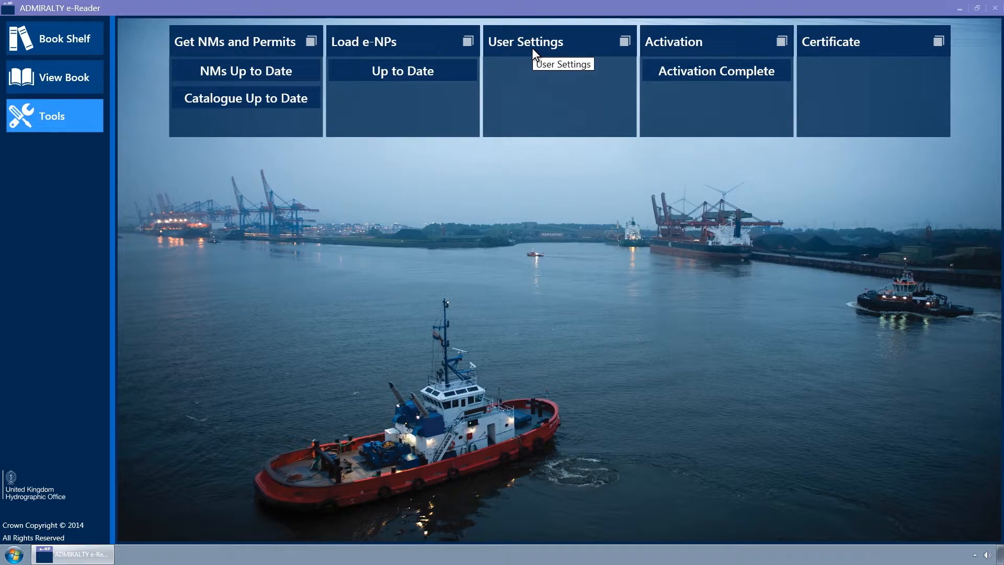
- Bring up the User Settings View Info page with palette modes, vessel, licence and activation details
{"action": "left_click", "coordinate": [525, 41]}
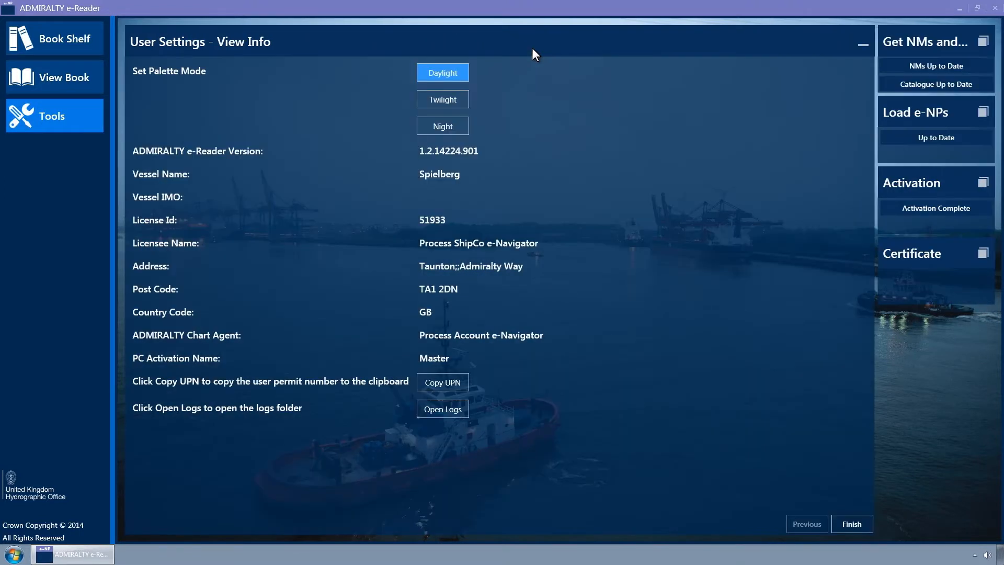
{"action": "mouse_move", "coordinate": [540, 80]}
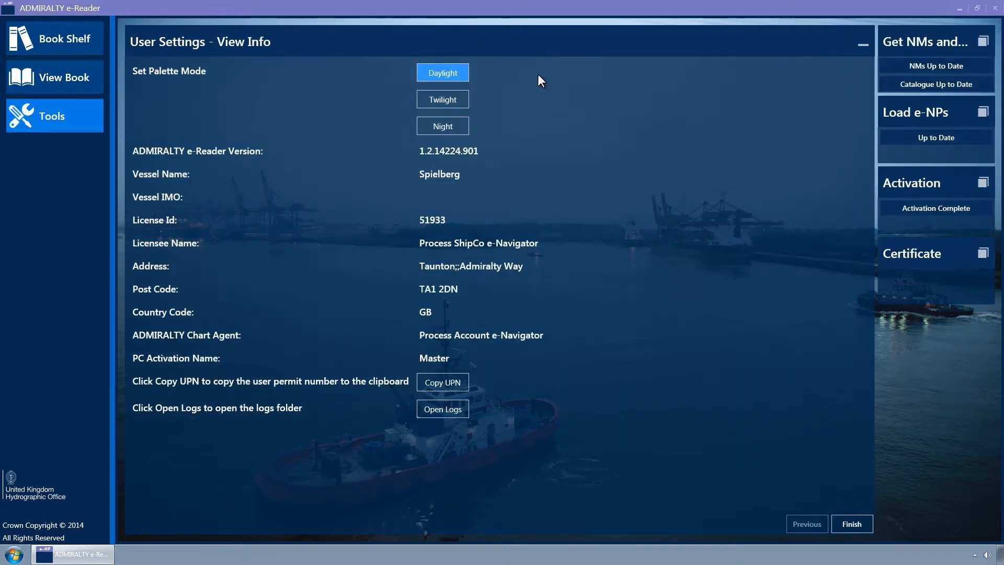
{"action": "mouse_move", "coordinate": [536, 83]}
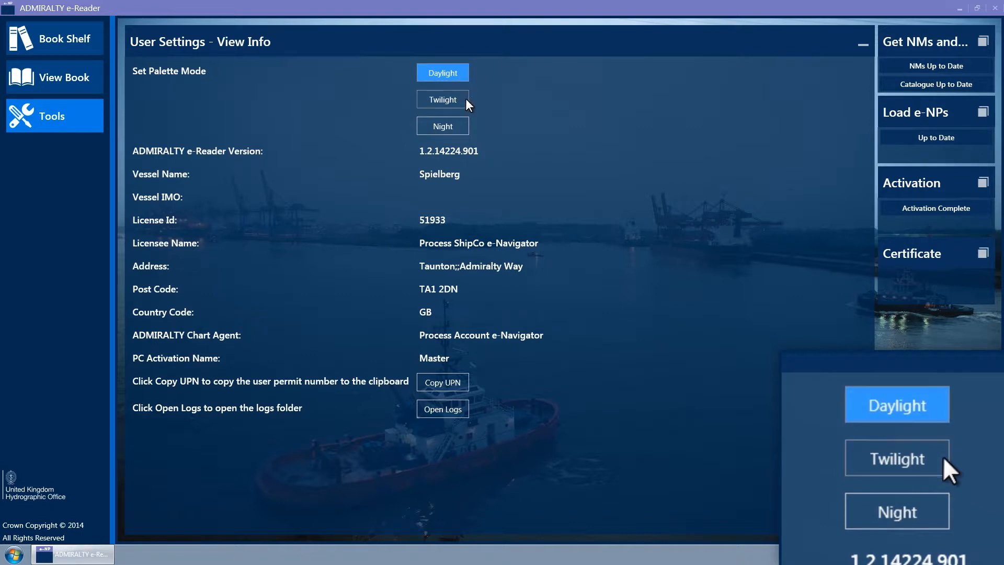
{"action": "left_click", "coordinate": [441, 99]}
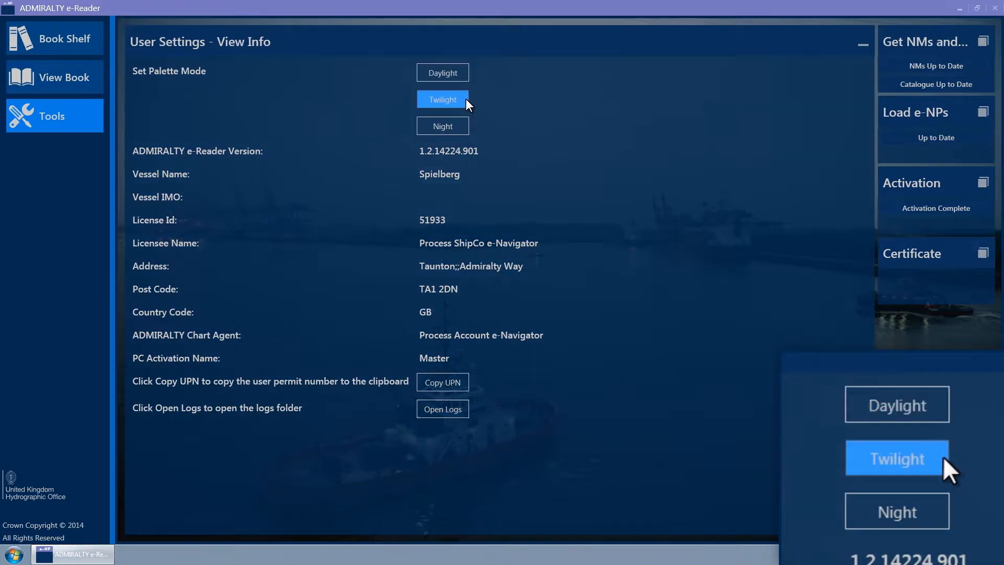
{"action": "mouse_move", "coordinate": [442, 126]}
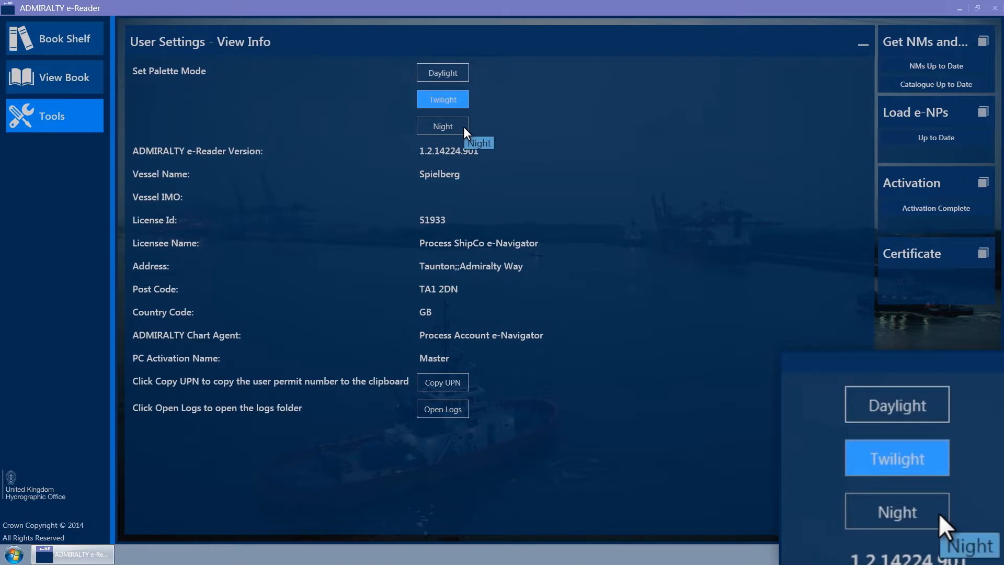
{"action": "left_click", "coordinate": [443, 127]}
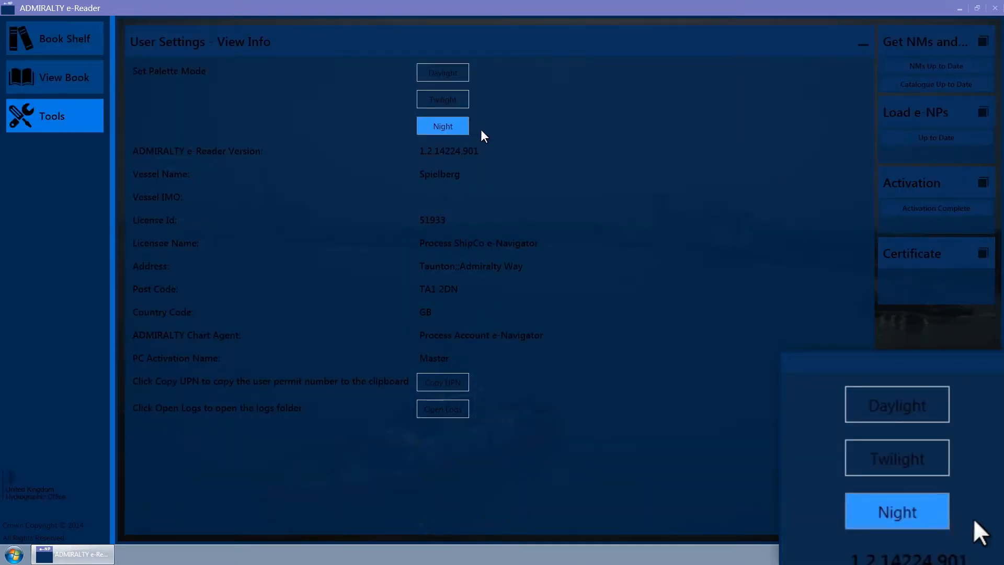
{"action": "mouse_move", "coordinate": [442, 72]}
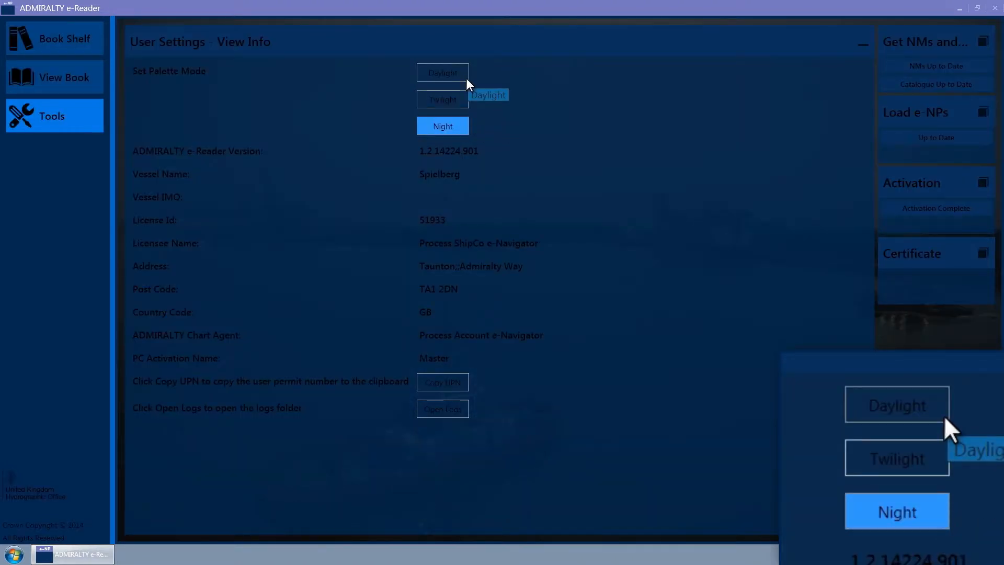
{"action": "left_click", "coordinate": [443, 73]}
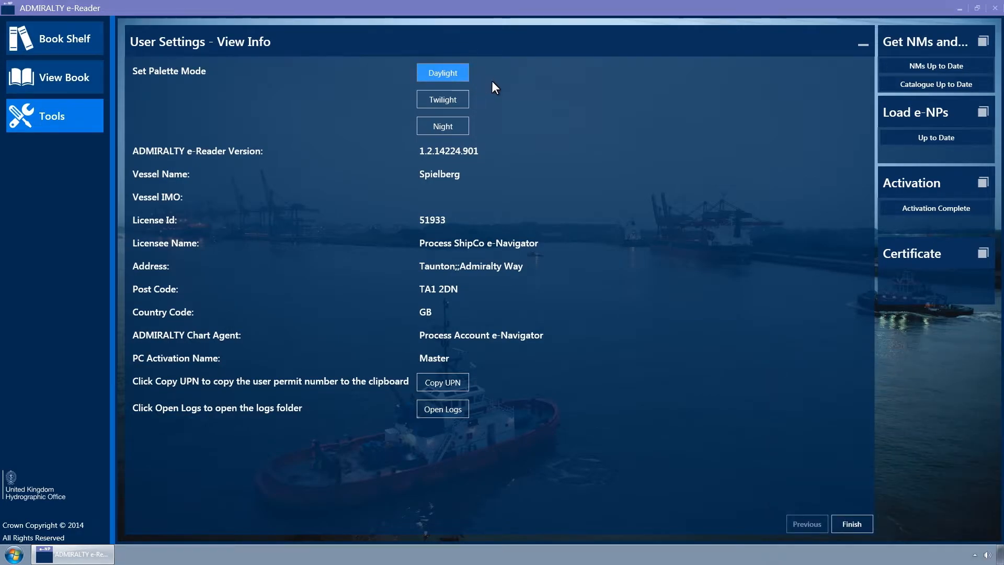
{"action": "mouse_move", "coordinate": [507, 91]}
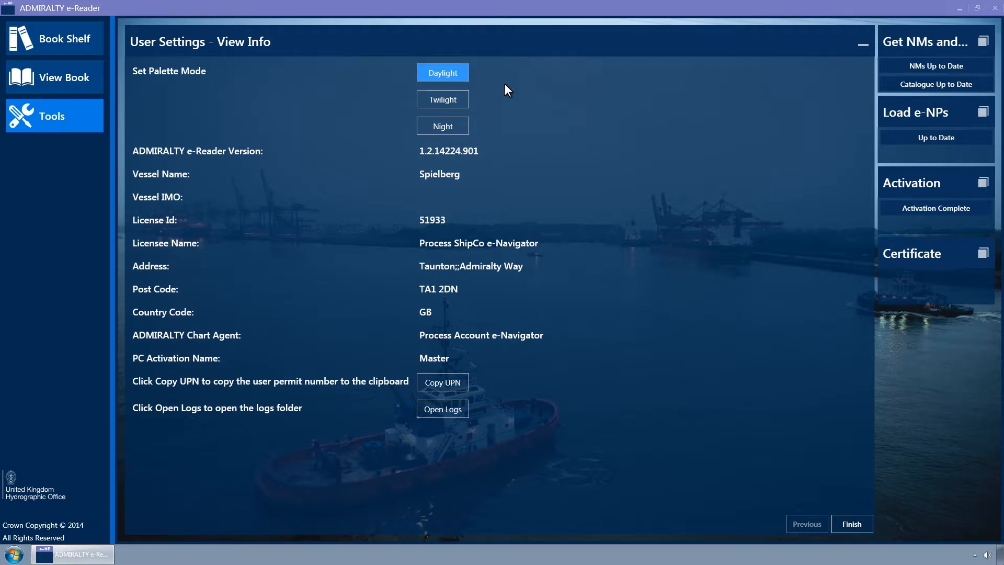
{"action": "mouse_move", "coordinate": [490, 165]}
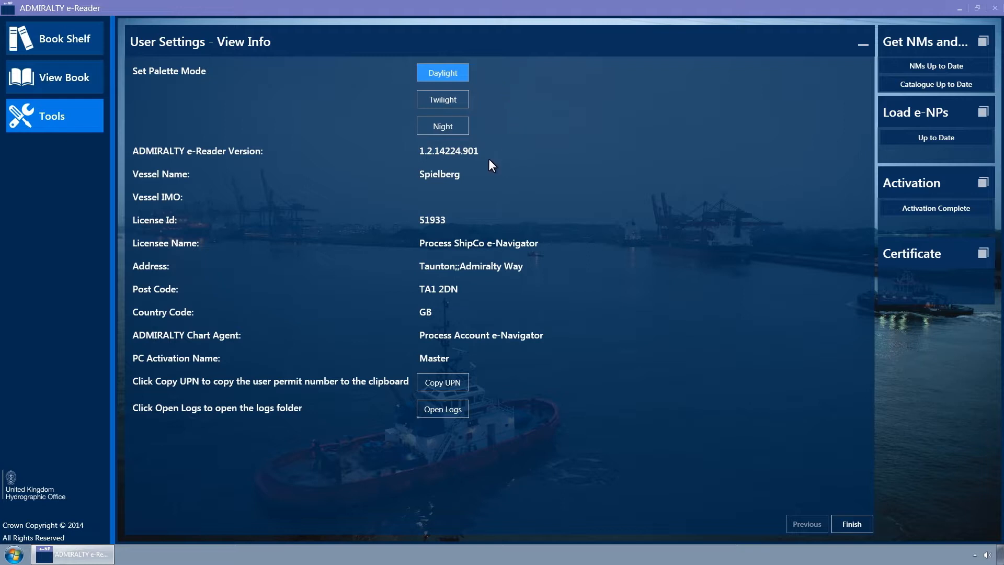
{"action": "mouse_move", "coordinate": [427, 163]}
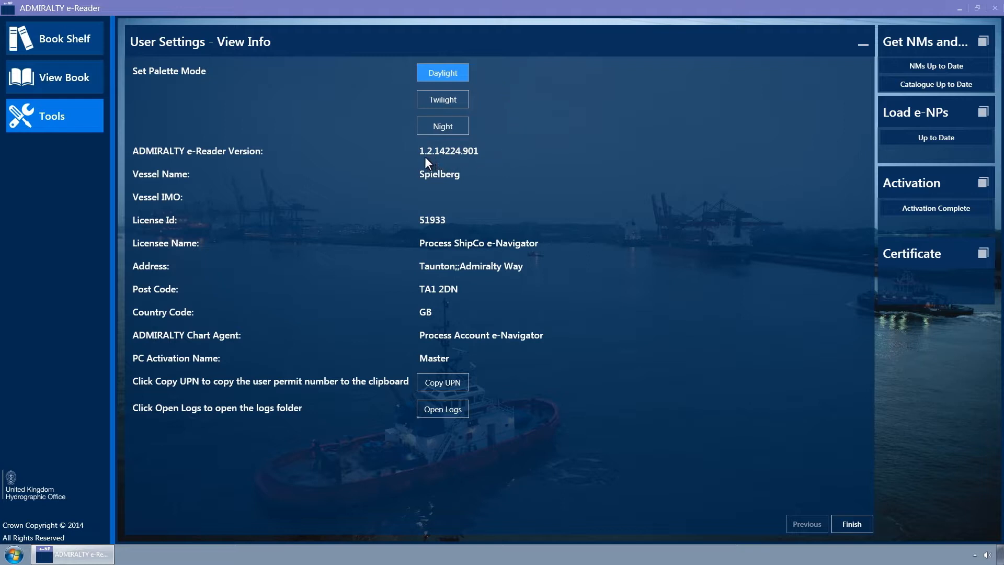
{"action": "mouse_move", "coordinate": [403, 182]}
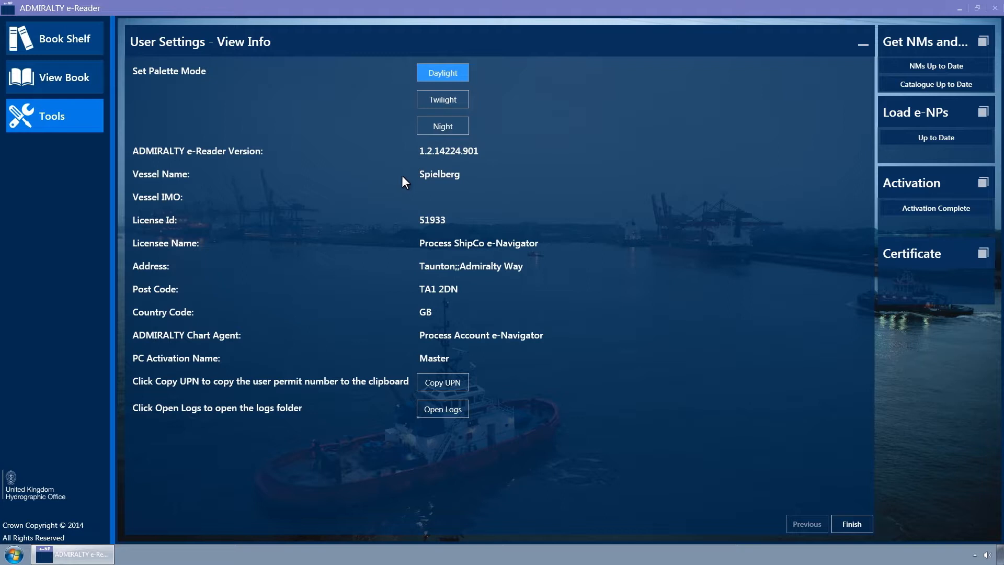
{"action": "mouse_move", "coordinate": [449, 192]}
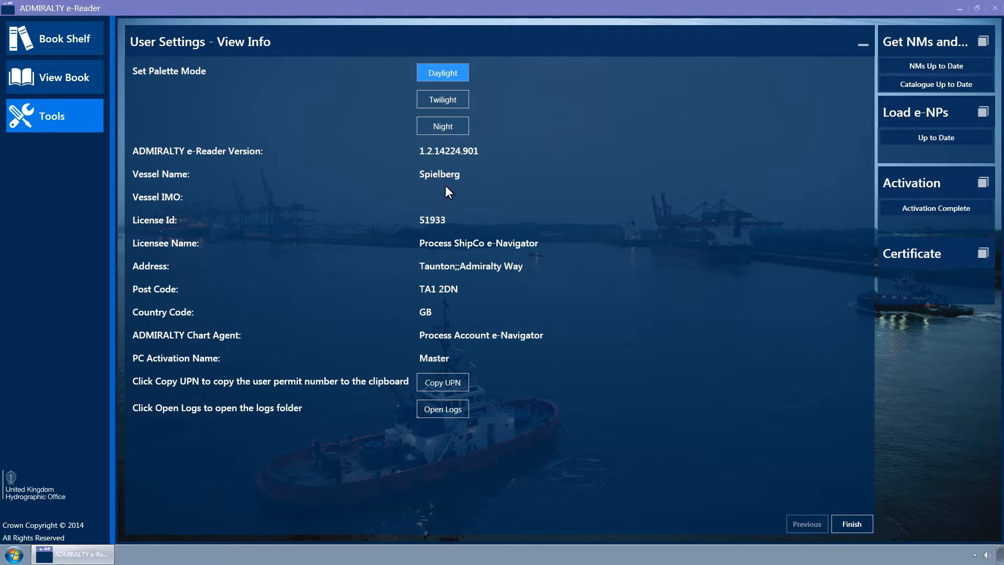
{"action": "mouse_move", "coordinate": [437, 232]}
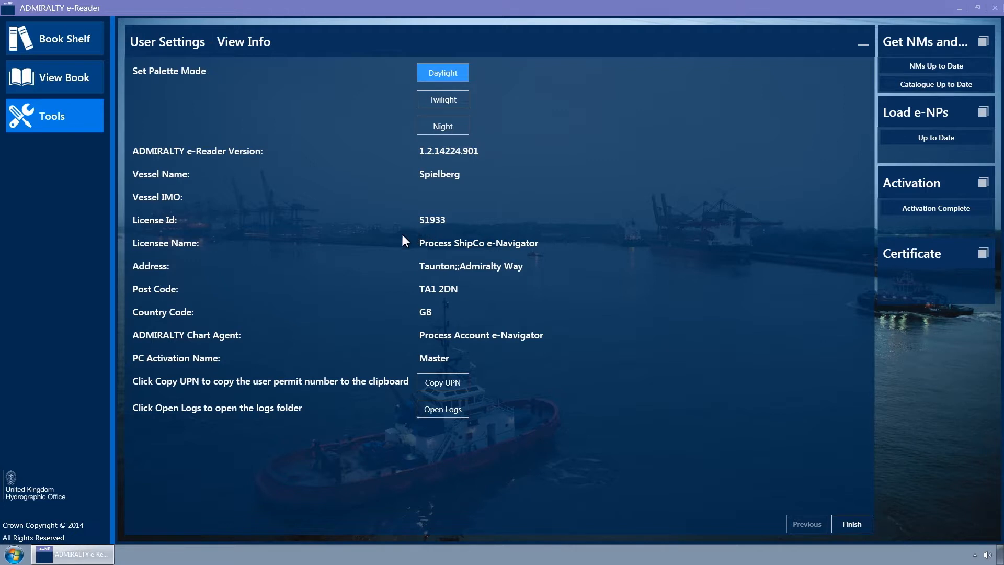
{"action": "mouse_move", "coordinate": [410, 323]}
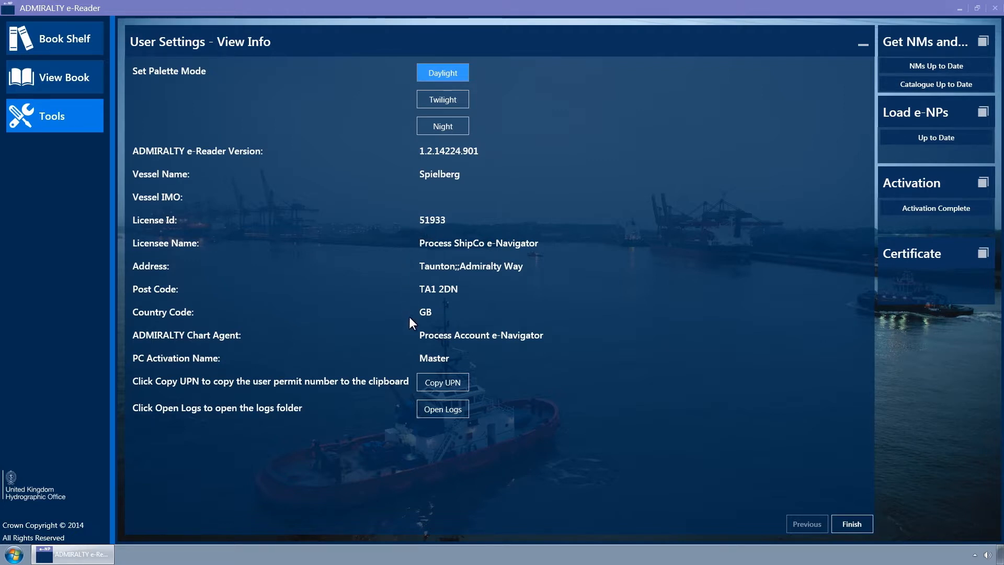
{"action": "mouse_move", "coordinate": [315, 355]}
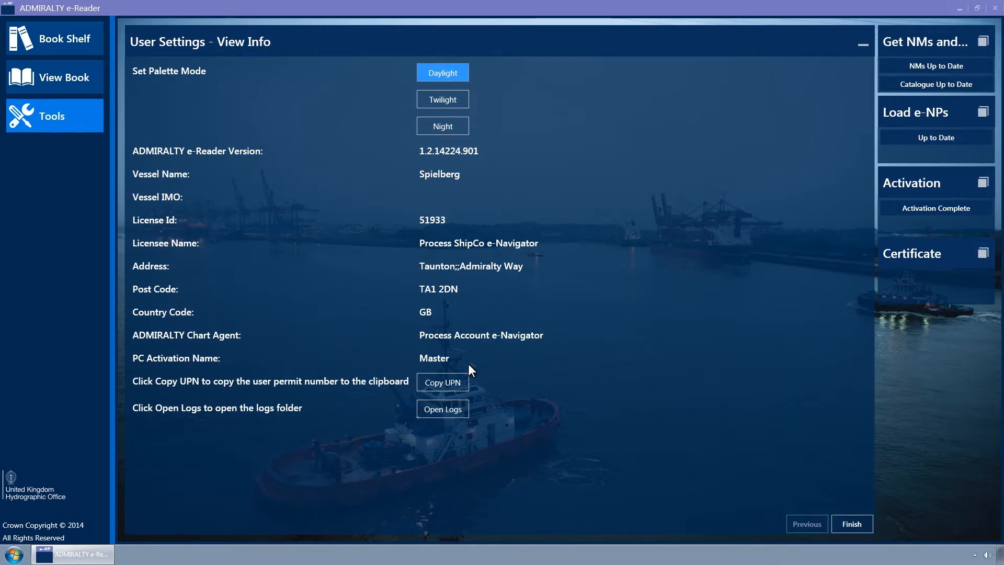
{"action": "mouse_move", "coordinate": [510, 385]}
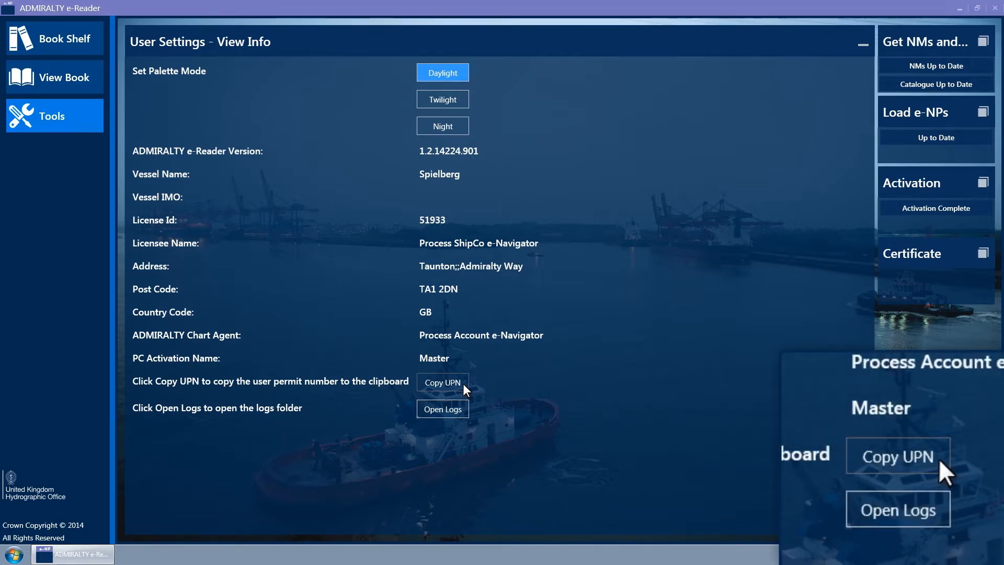
{"action": "left_click", "coordinate": [13, 554]}
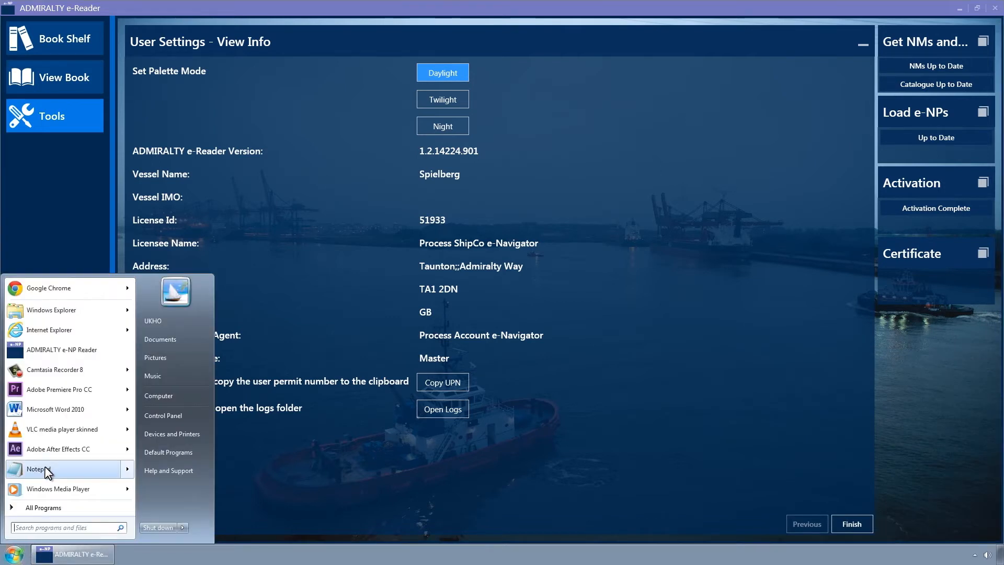
{"action": "left_click", "coordinate": [36, 468]}
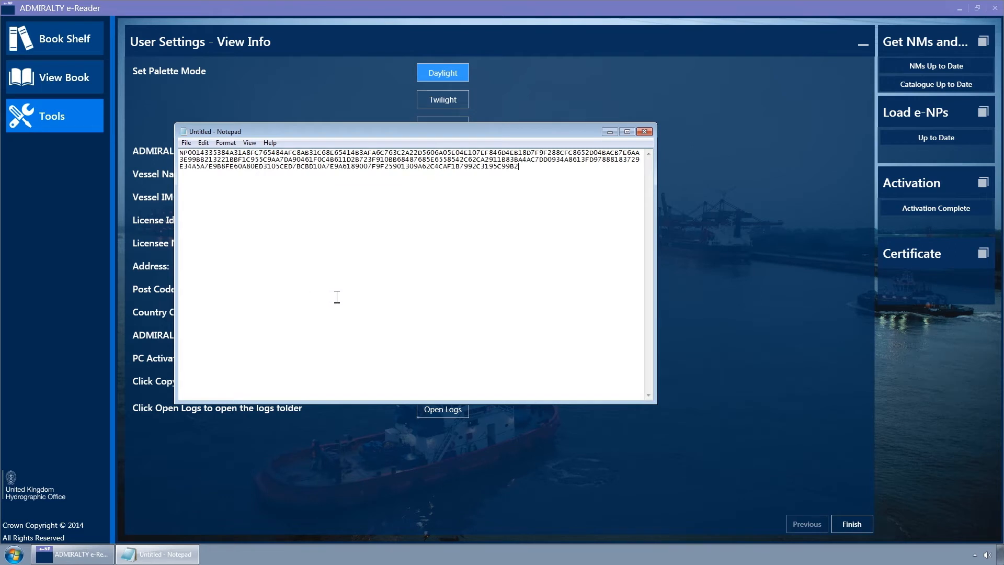
{"action": "mouse_move", "coordinate": [473, 213]}
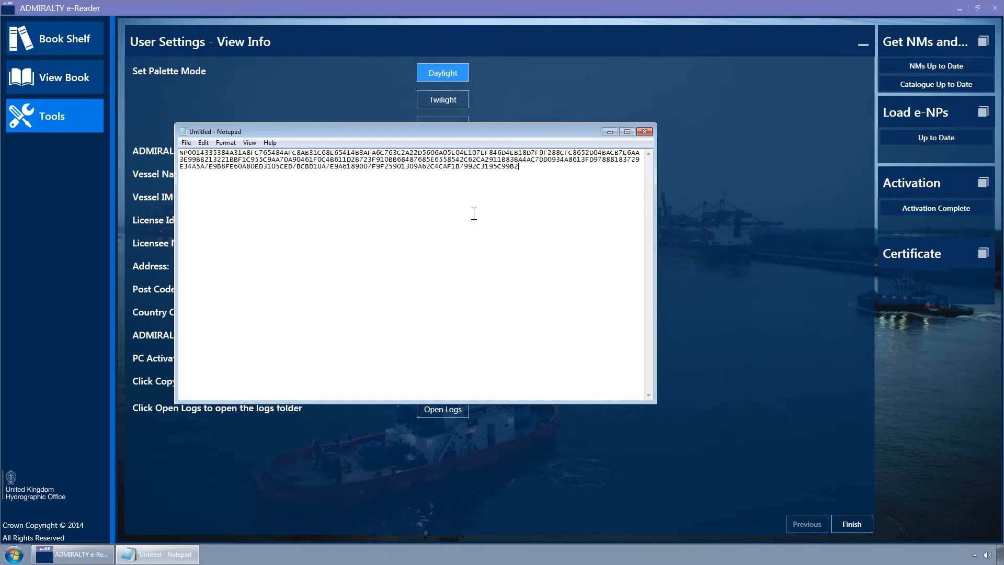
{"action": "mouse_move", "coordinate": [526, 203]}
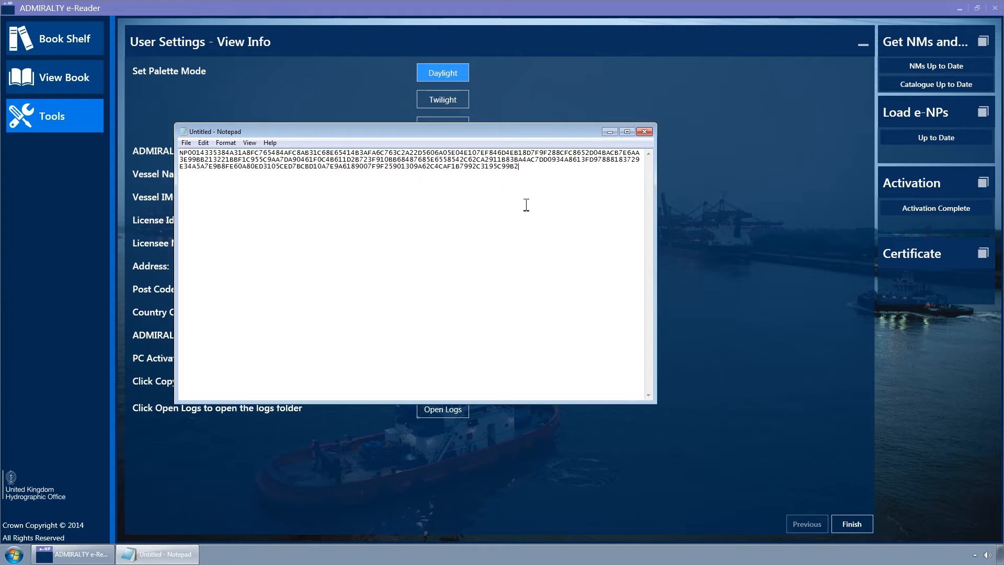
{"action": "mouse_move", "coordinate": [646, 132]}
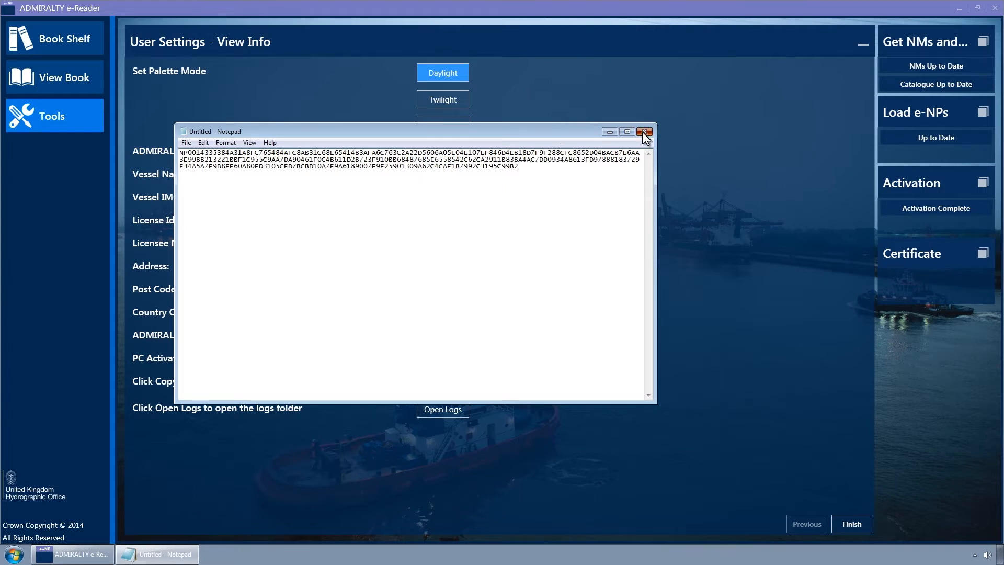
{"action": "left_click", "coordinate": [644, 132]}
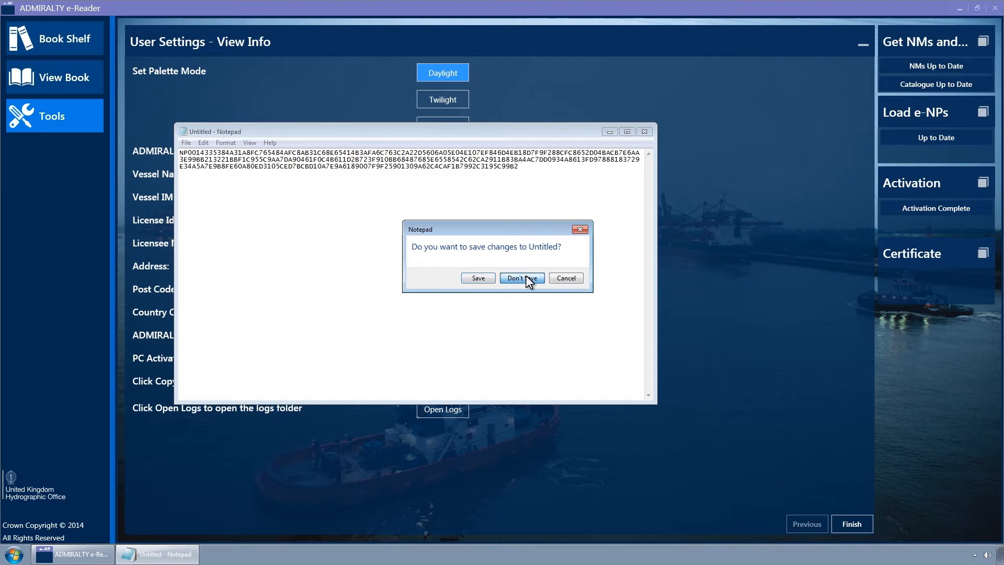
{"action": "left_click", "coordinate": [521, 278]}
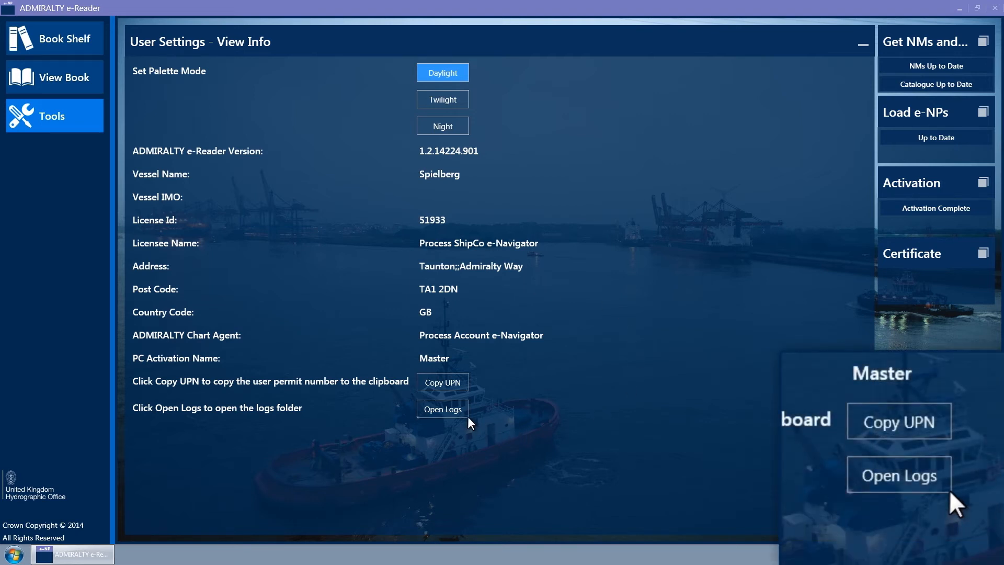
{"action": "left_click", "coordinate": [442, 409]}
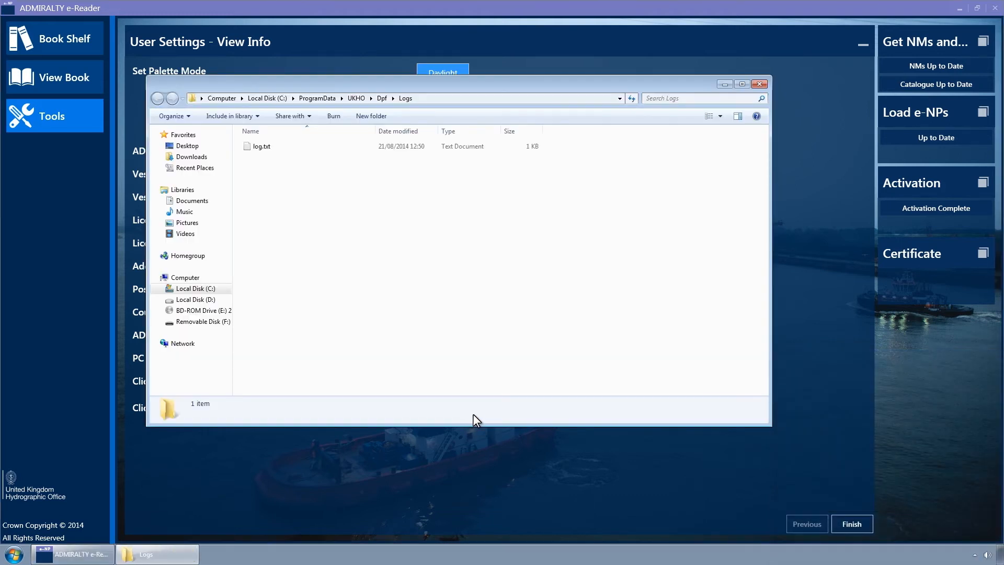
{"action": "mouse_move", "coordinate": [517, 341]}
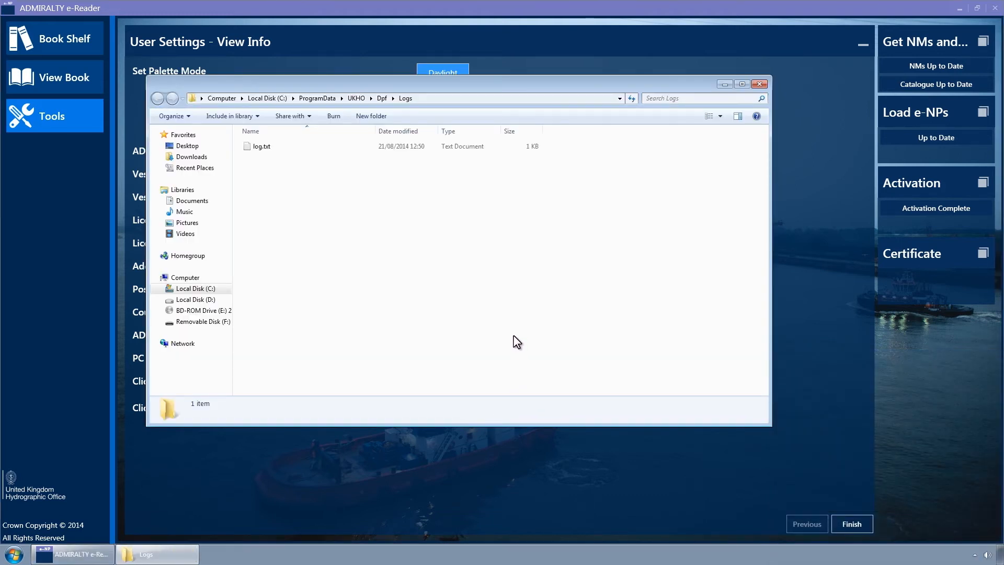
{"action": "mouse_move", "coordinate": [748, 98]}
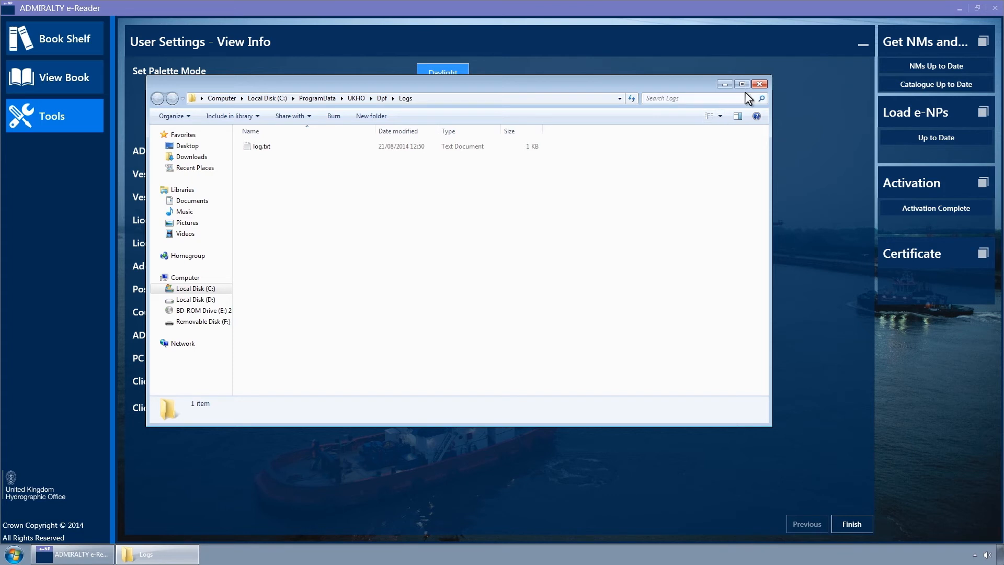
{"action": "left_click", "coordinate": [761, 83]}
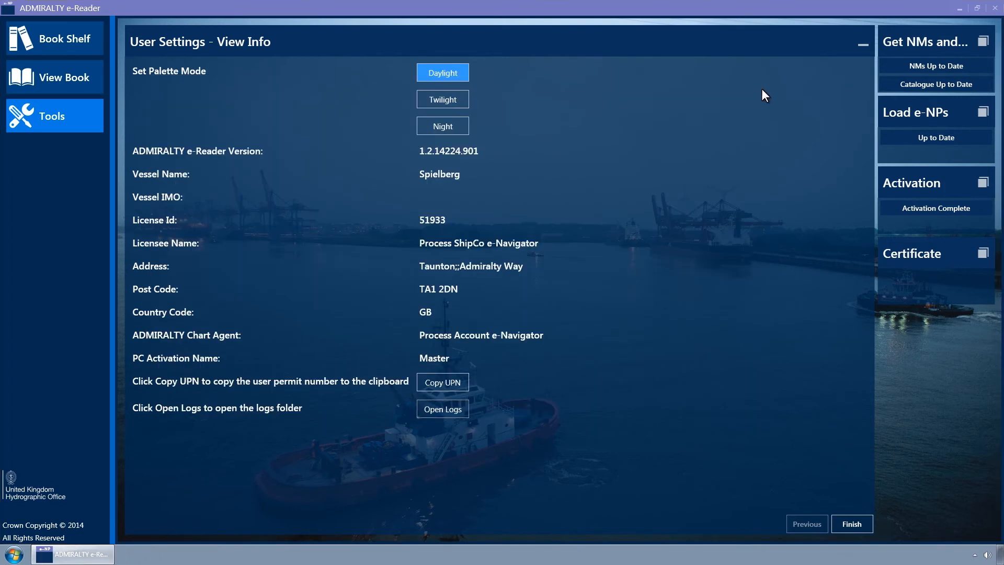